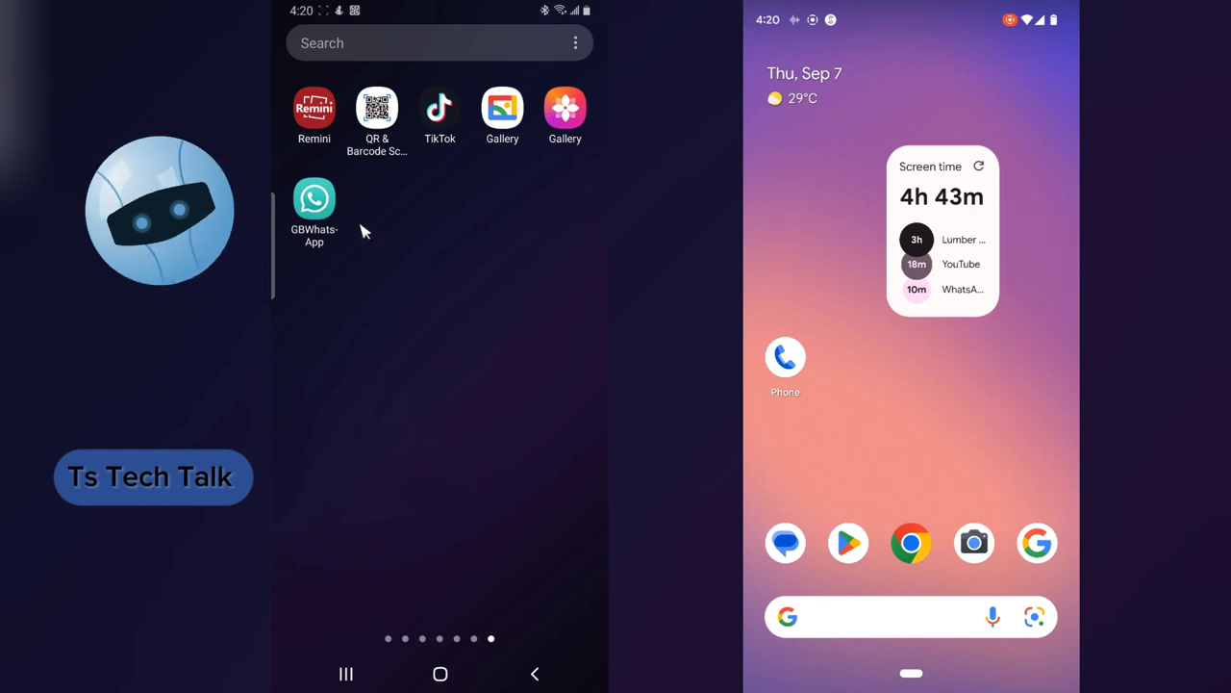
# Launch GBWhatsApp and open the Mtn 2020 conversation from the Chats list.
pyautogui.click(314, 196)
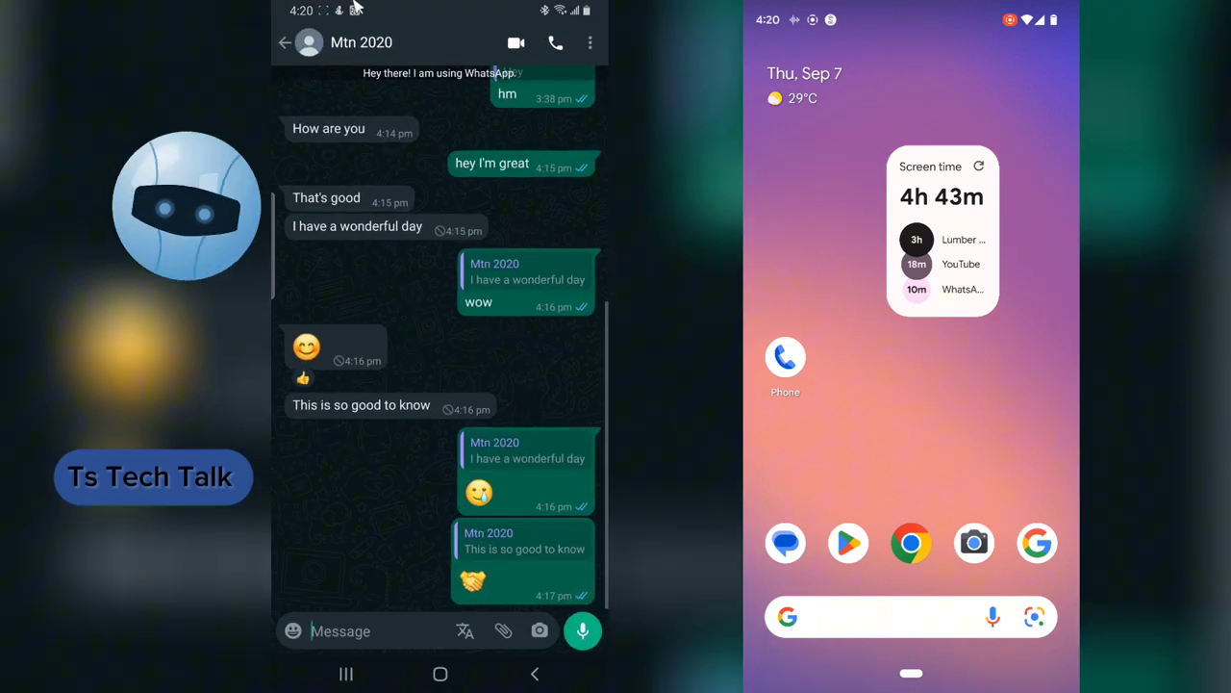
pyautogui.click(285, 42)
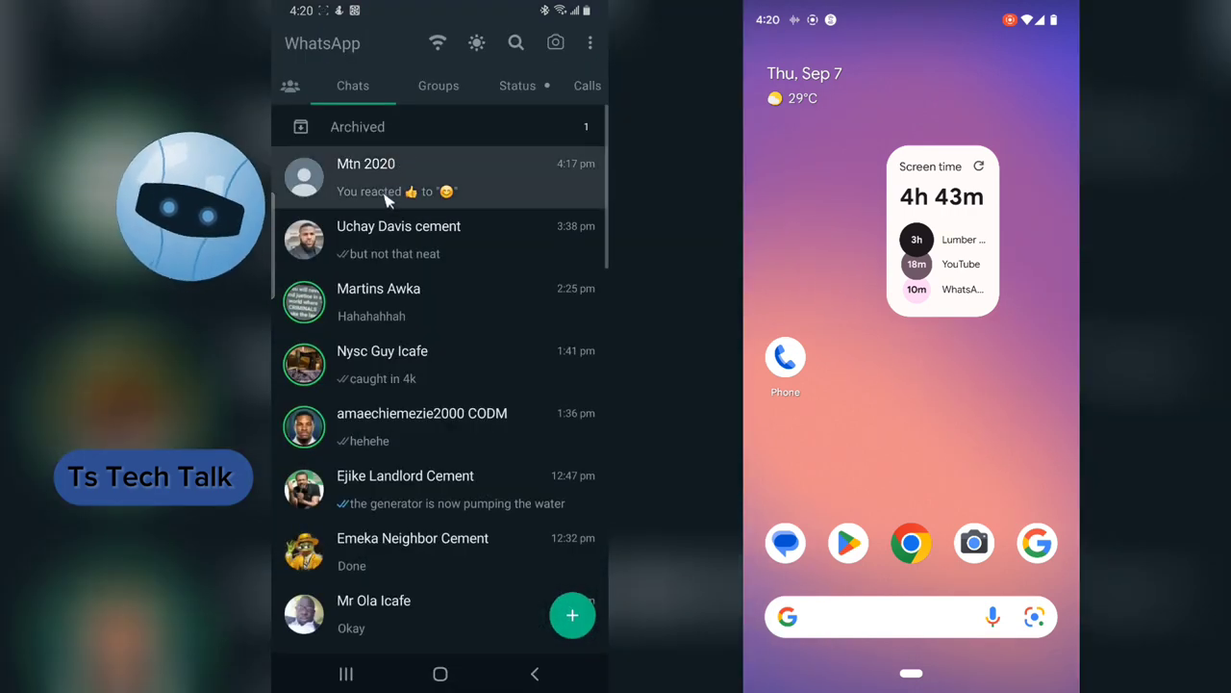
pyautogui.click(438, 177)
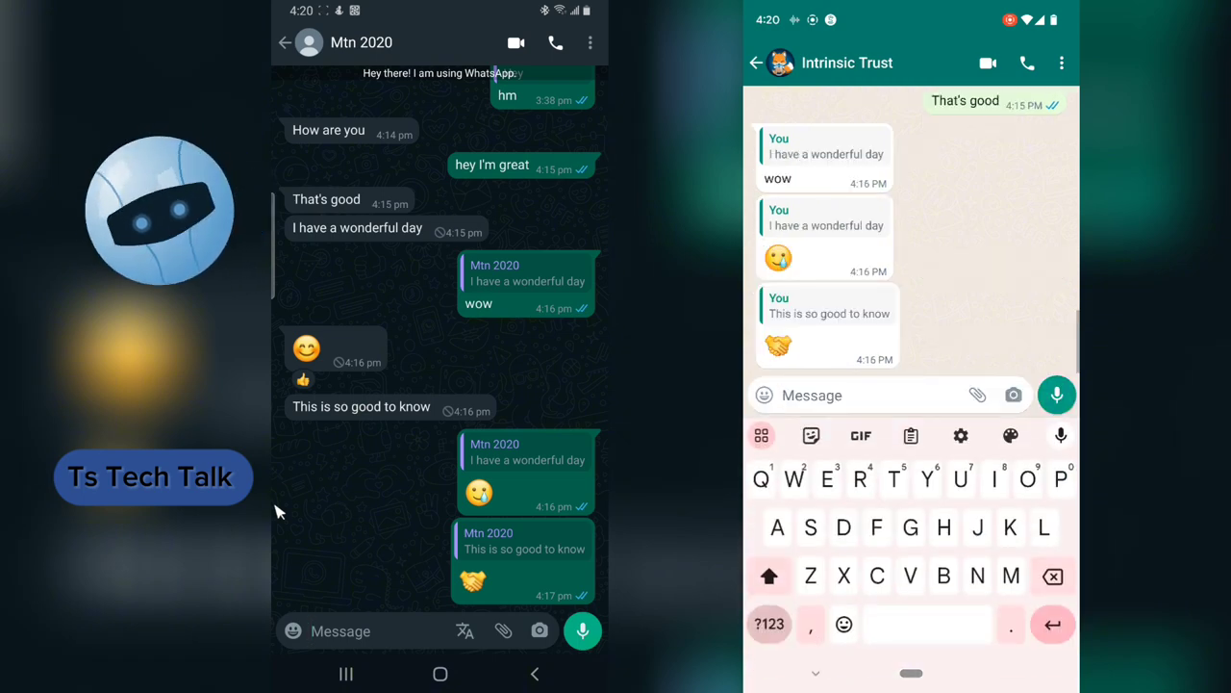
# Send "Hello me" from WhatsApp so it arrives in the GBWhatsApp Mtn 2020 chat.
pyautogui.write('H')
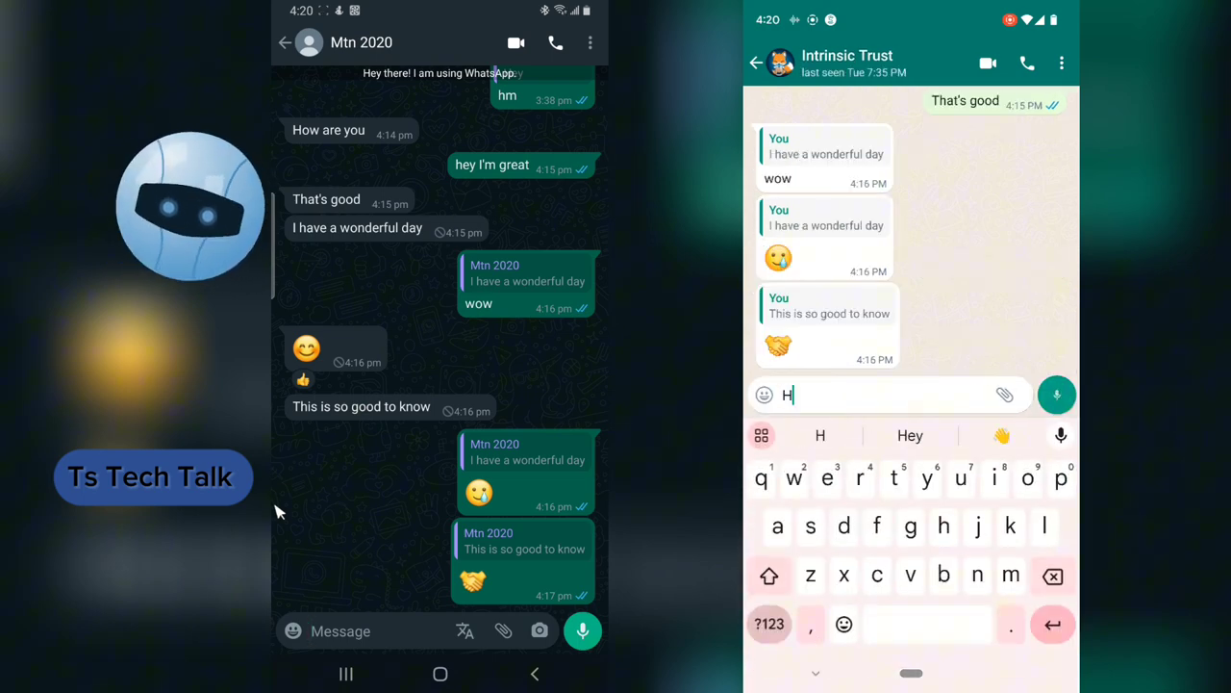
pyautogui.write('ello m')
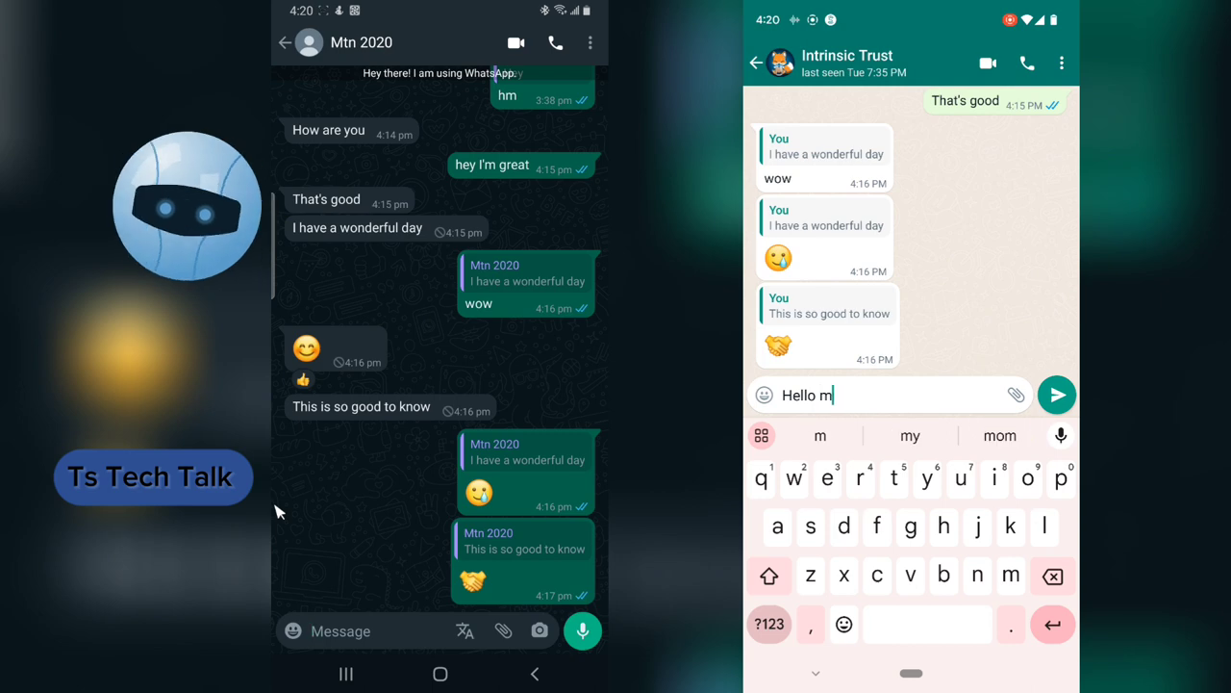
pyautogui.write('e')
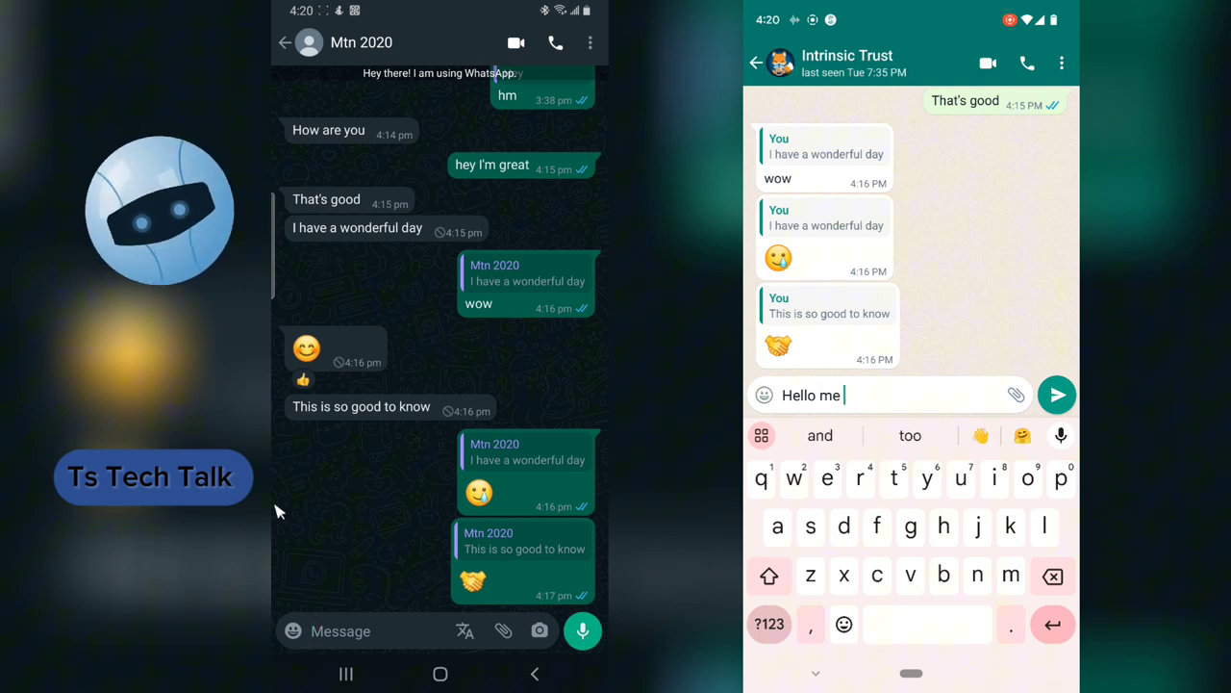
pyautogui.click(1057, 395)
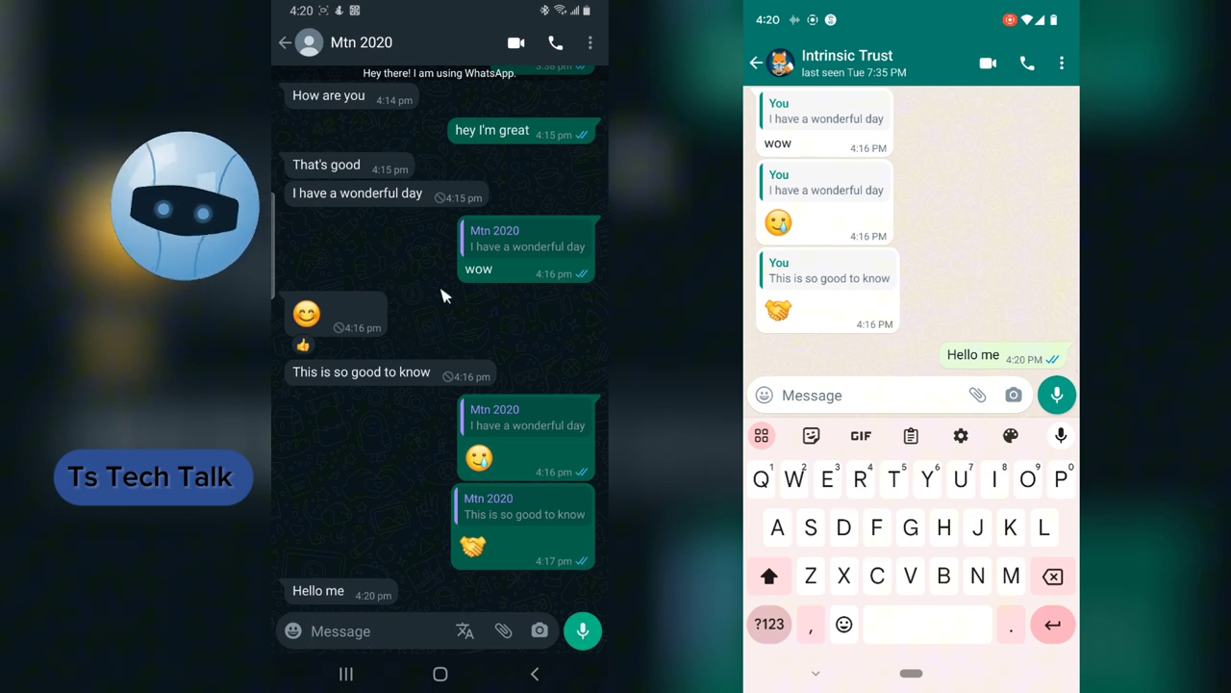
pyautogui.moveTo(415, 579)
pyautogui.write('h')
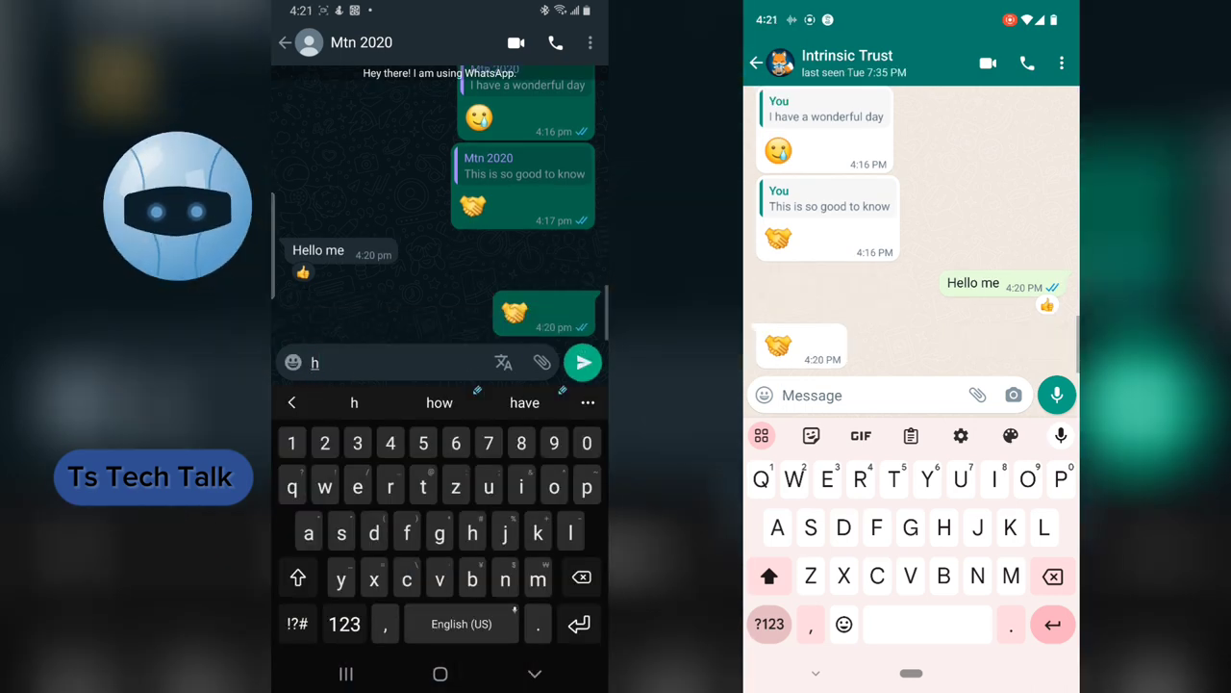
# Send "hey I'm" from GBWhatsApp, then "I love me" back from the WhatsApp phone.
pyautogui.write('ey')
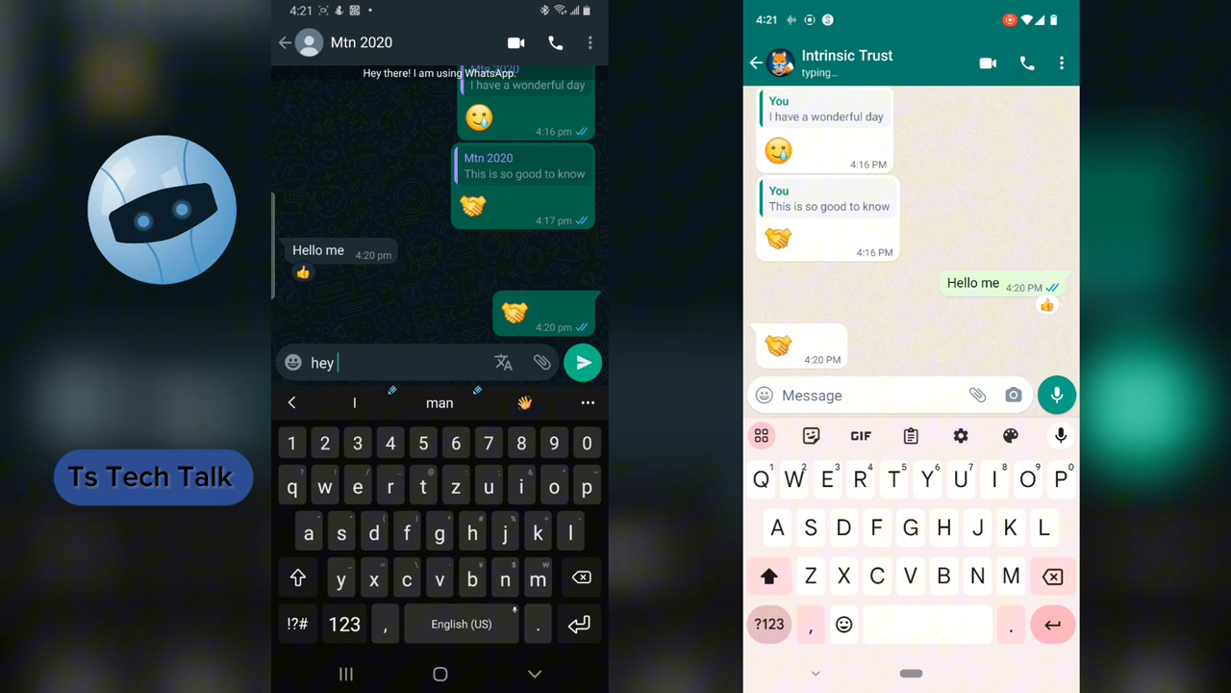
pyautogui.click(581, 362)
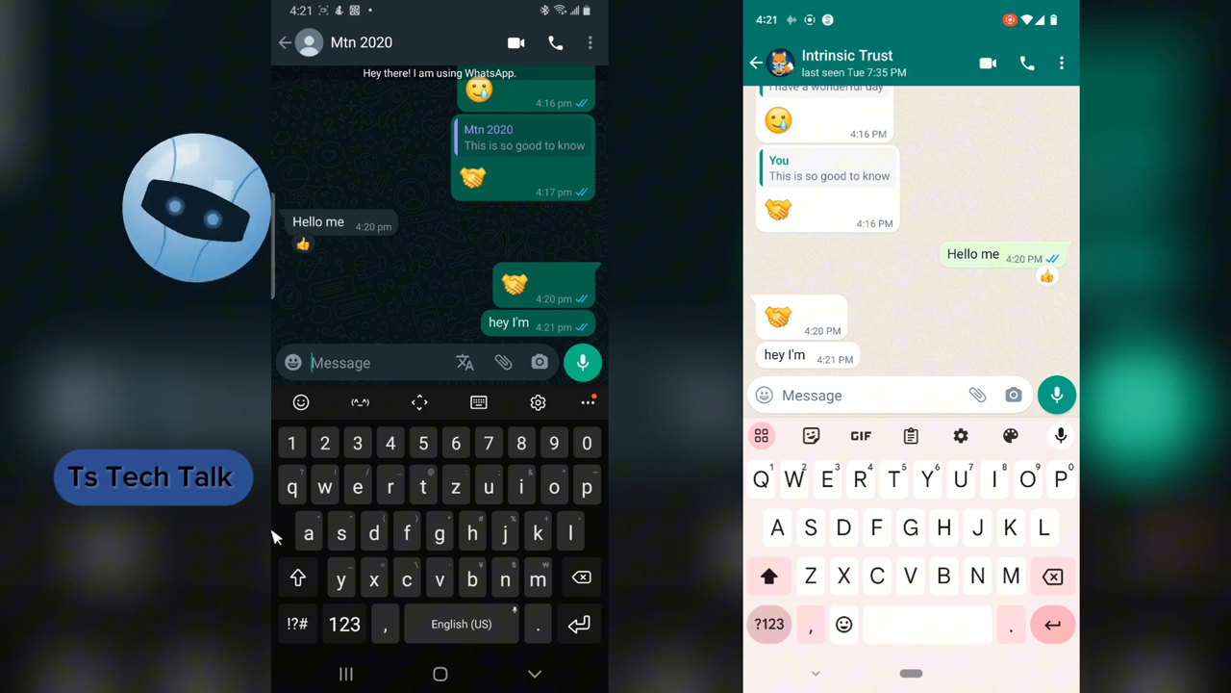
pyautogui.write('I lov')
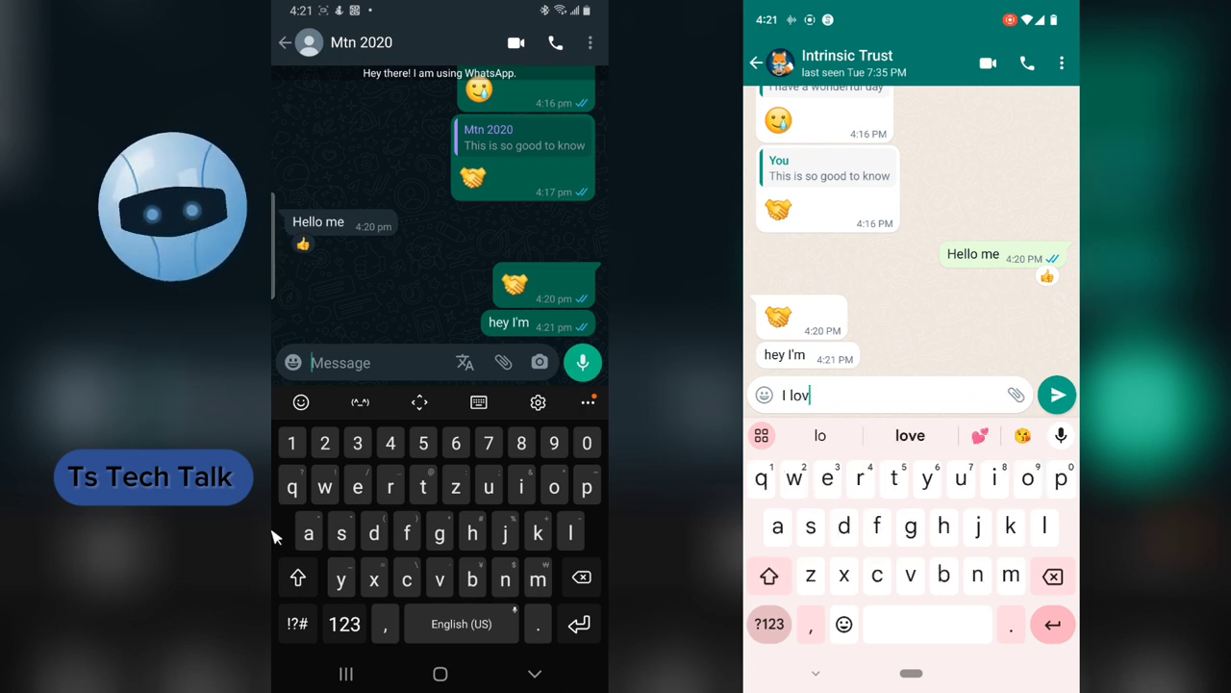
pyautogui.click(1056, 394)
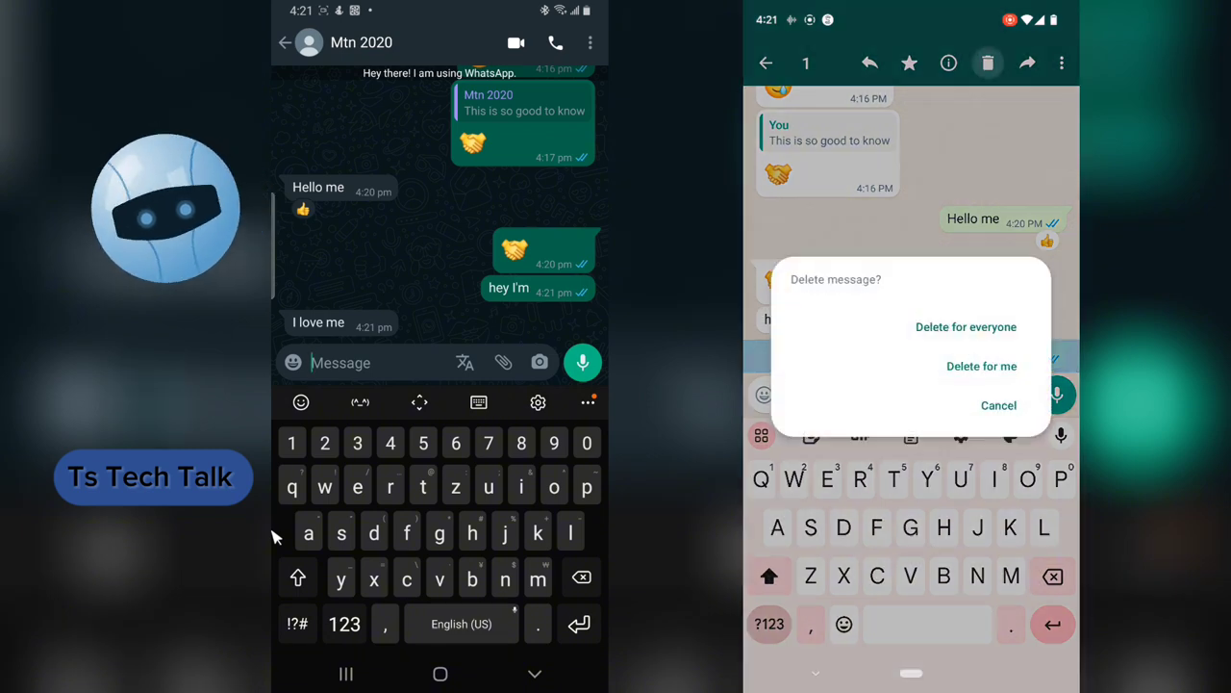
# Delete "I love me" for everyone in WhatsApp and remove its placeholder from that phone.
pyautogui.click(981, 365)
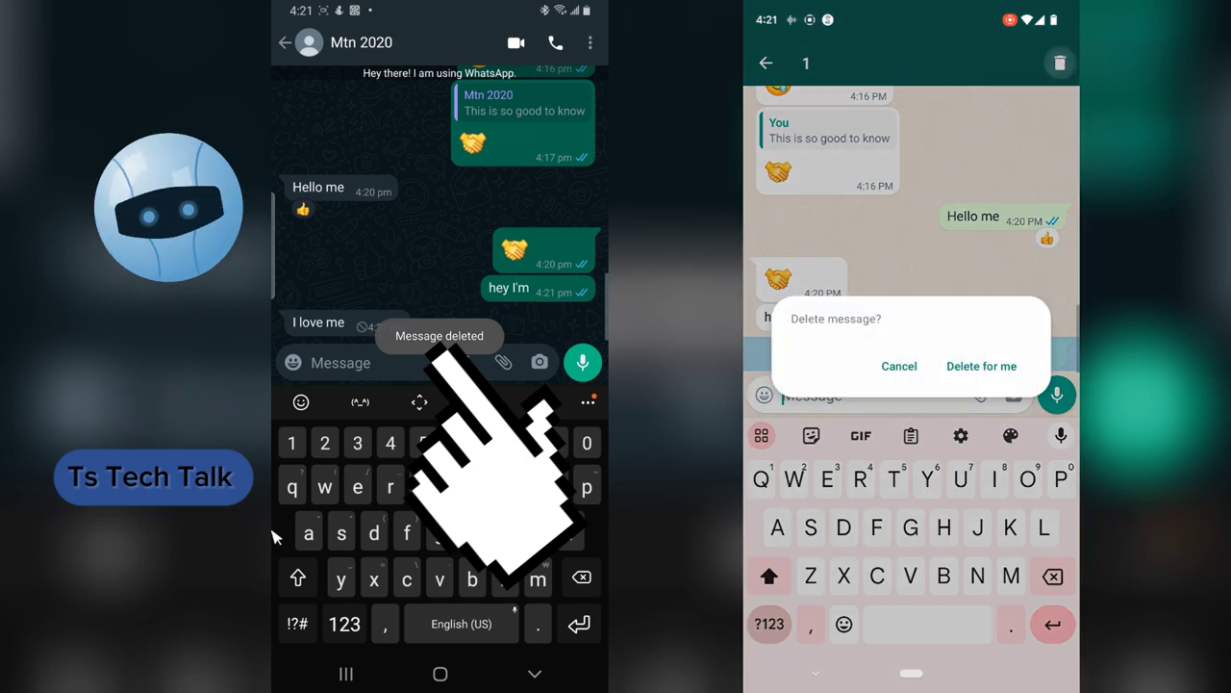
pyautogui.click(981, 366)
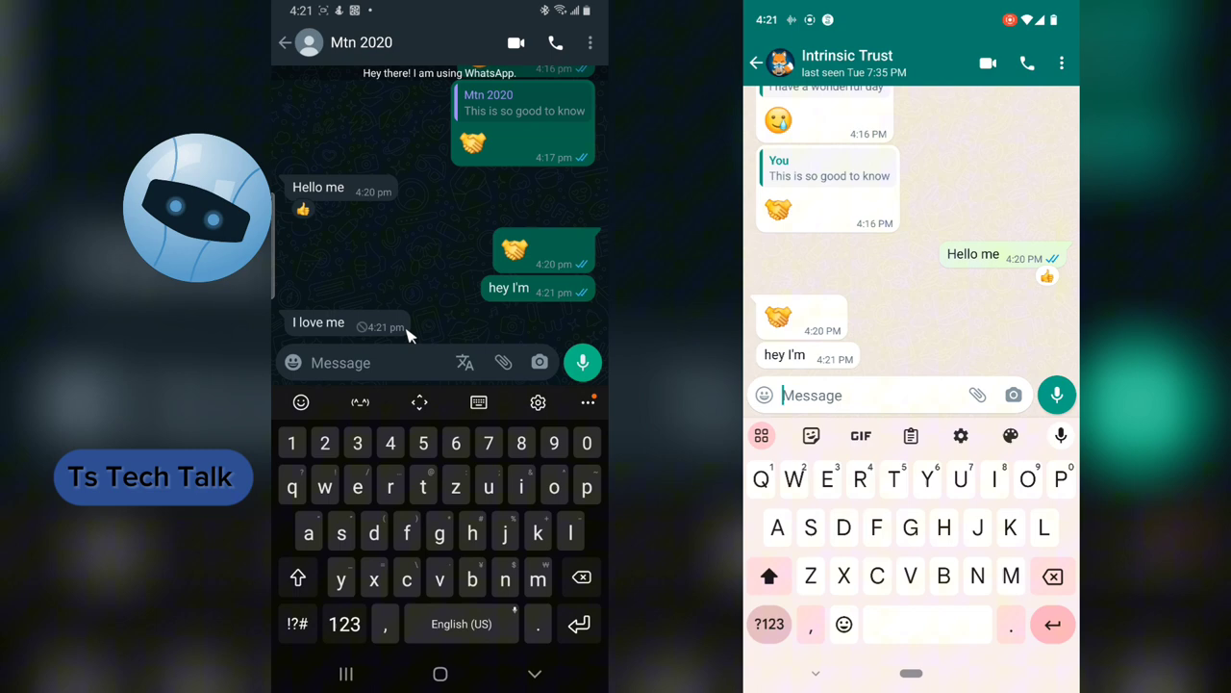
pyautogui.moveTo(382, 348)
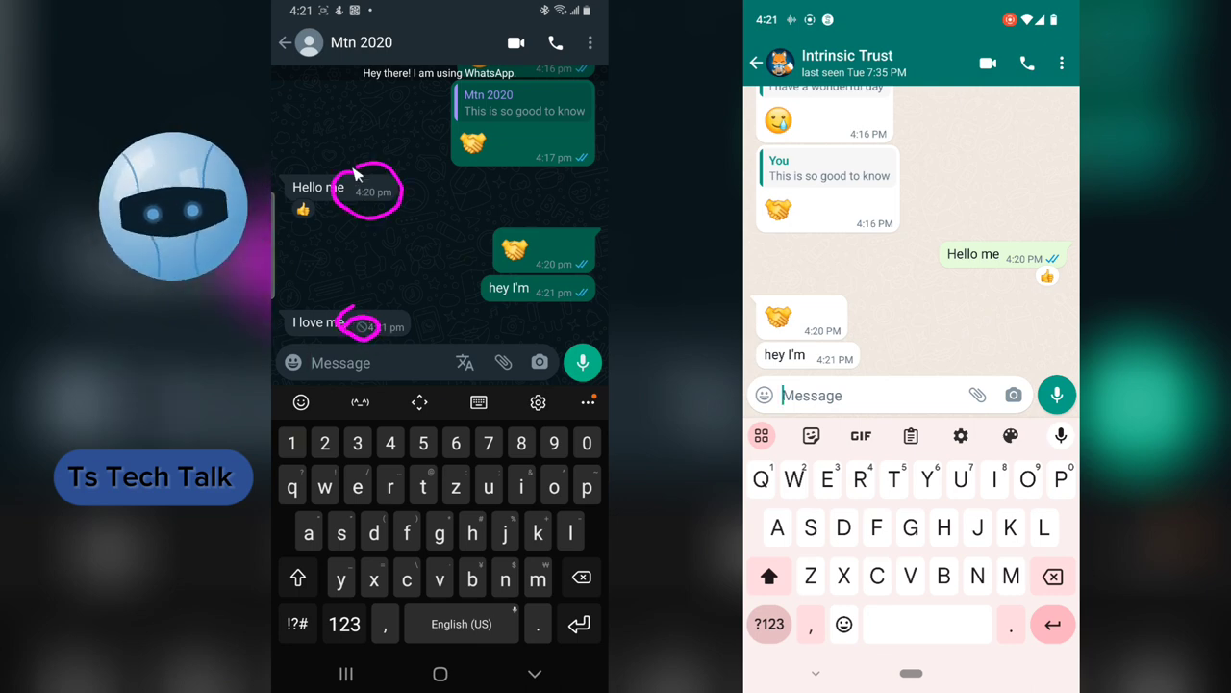
pyautogui.moveTo(385, 306)
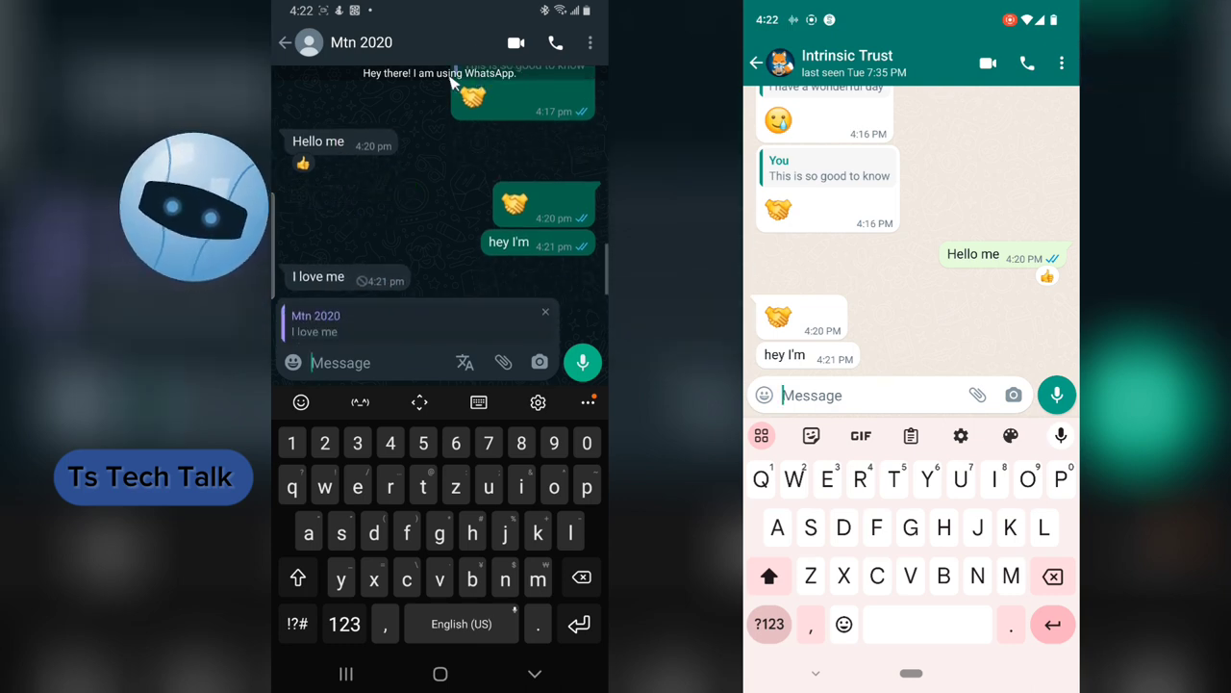
# Send "hey why Del" from GBWhatsApp as a quoted reply to the deleted "I love me".
pyautogui.write('h')
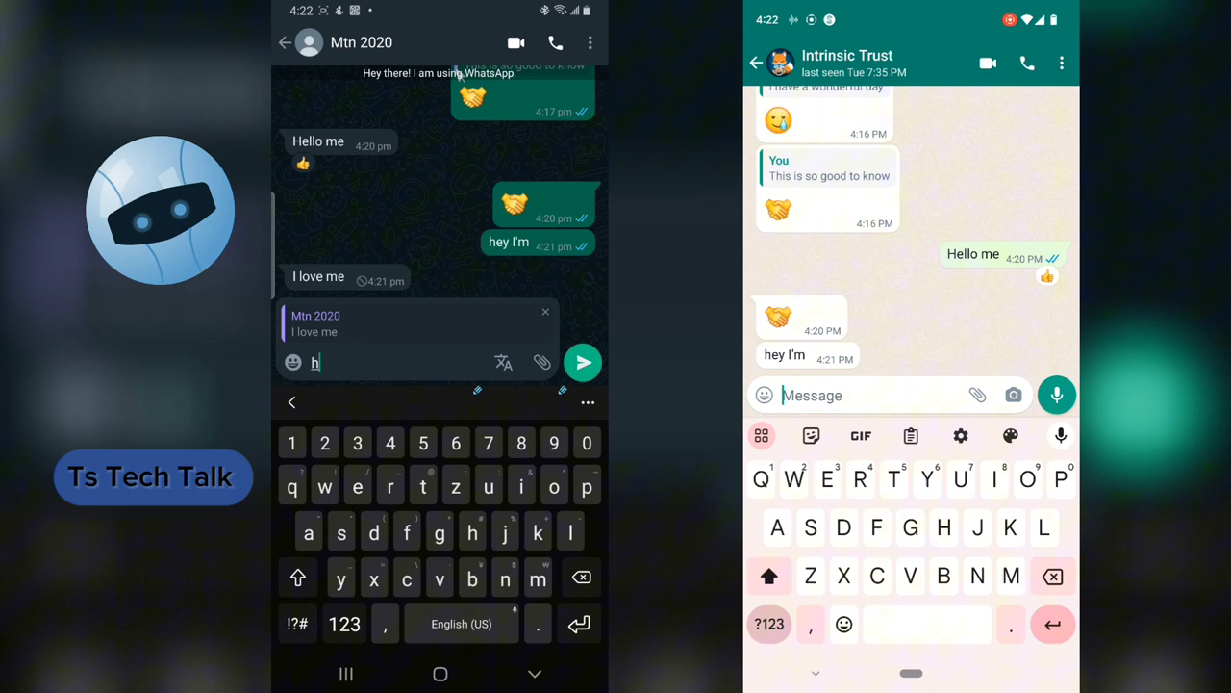
pyautogui.write('ey why')
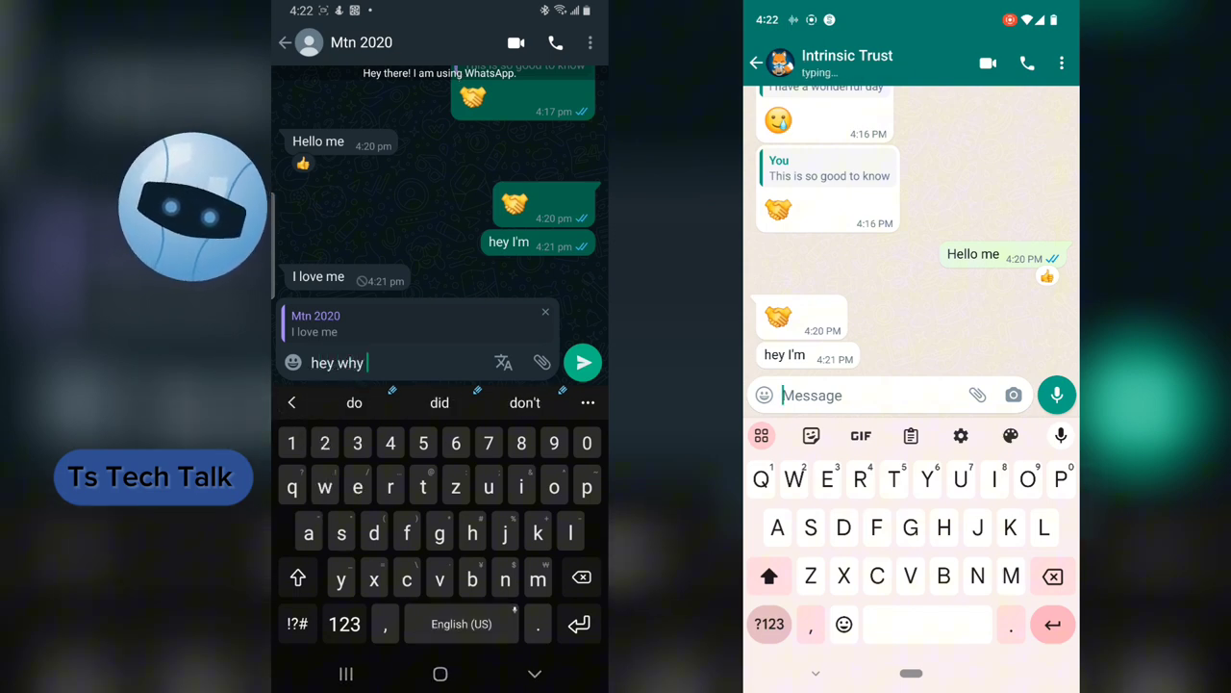
pyautogui.write('Del')
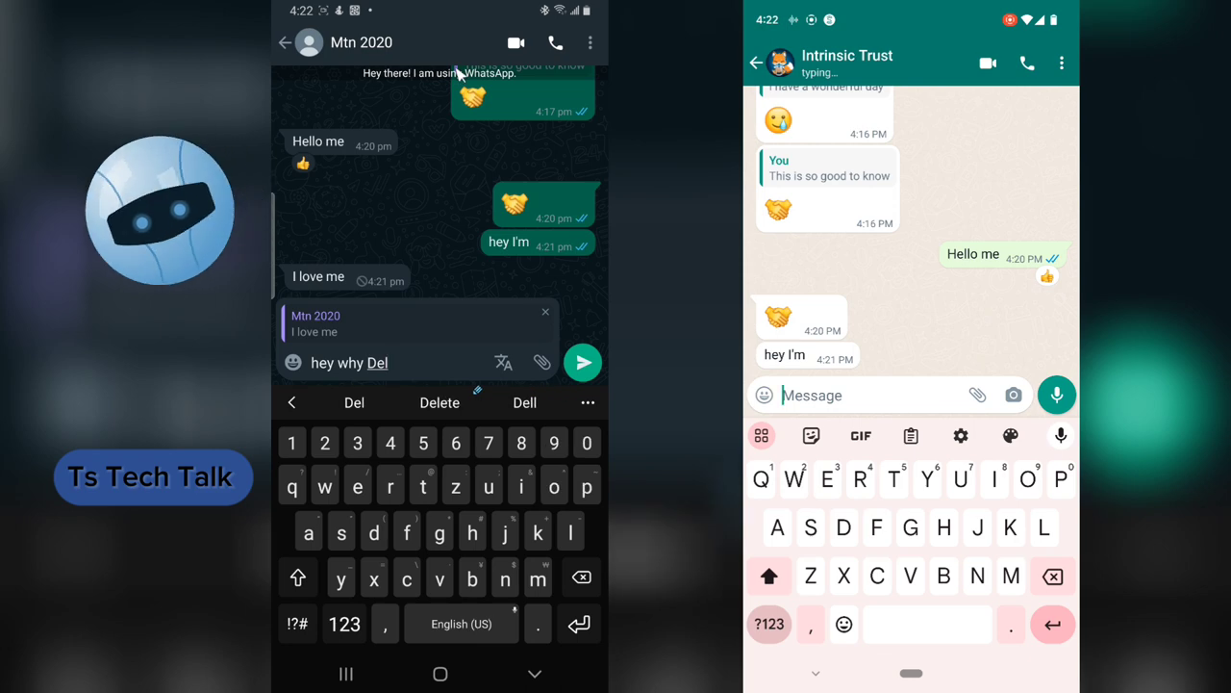
pyautogui.click(581, 361)
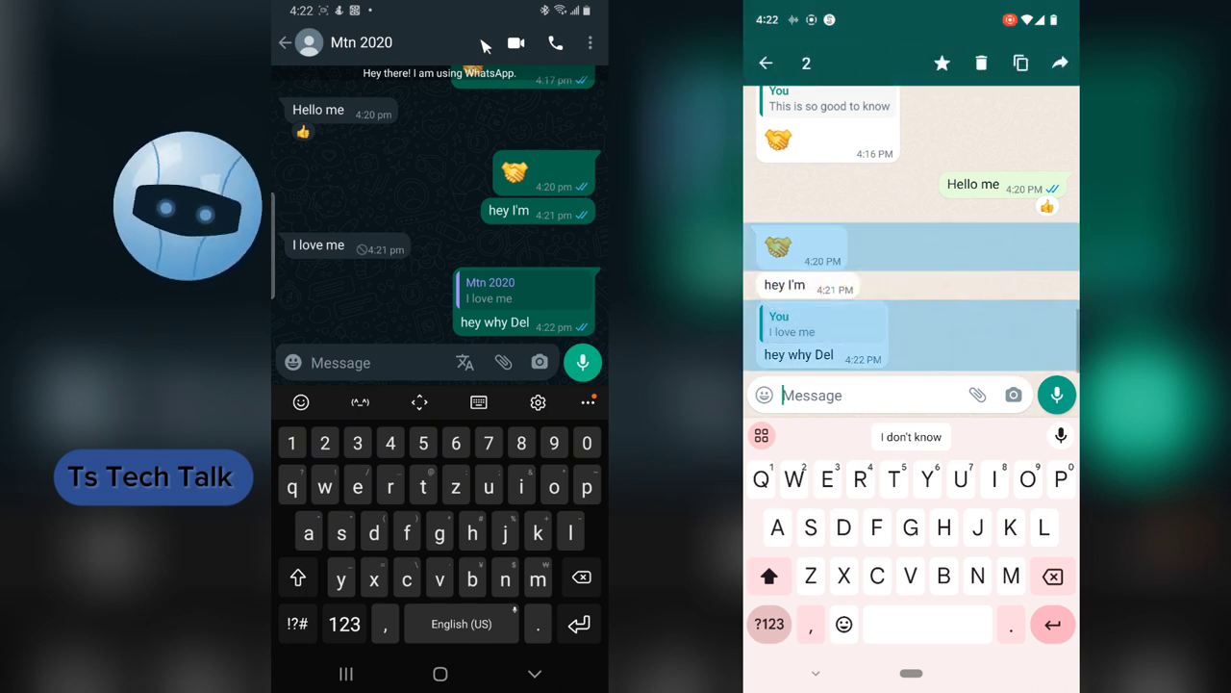
# Cancel the two-message selection in WhatsApp and return the GBWhatsApp phone to its home screen.
pyautogui.click(799, 249)
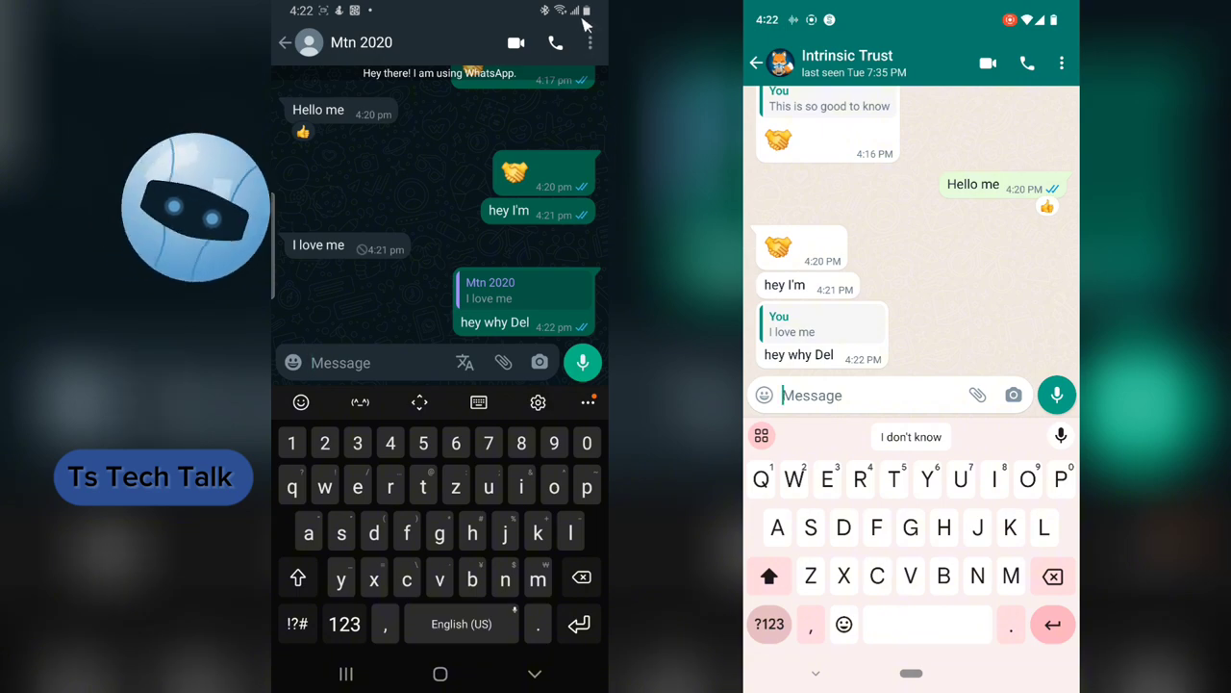
pyautogui.click(285, 42)
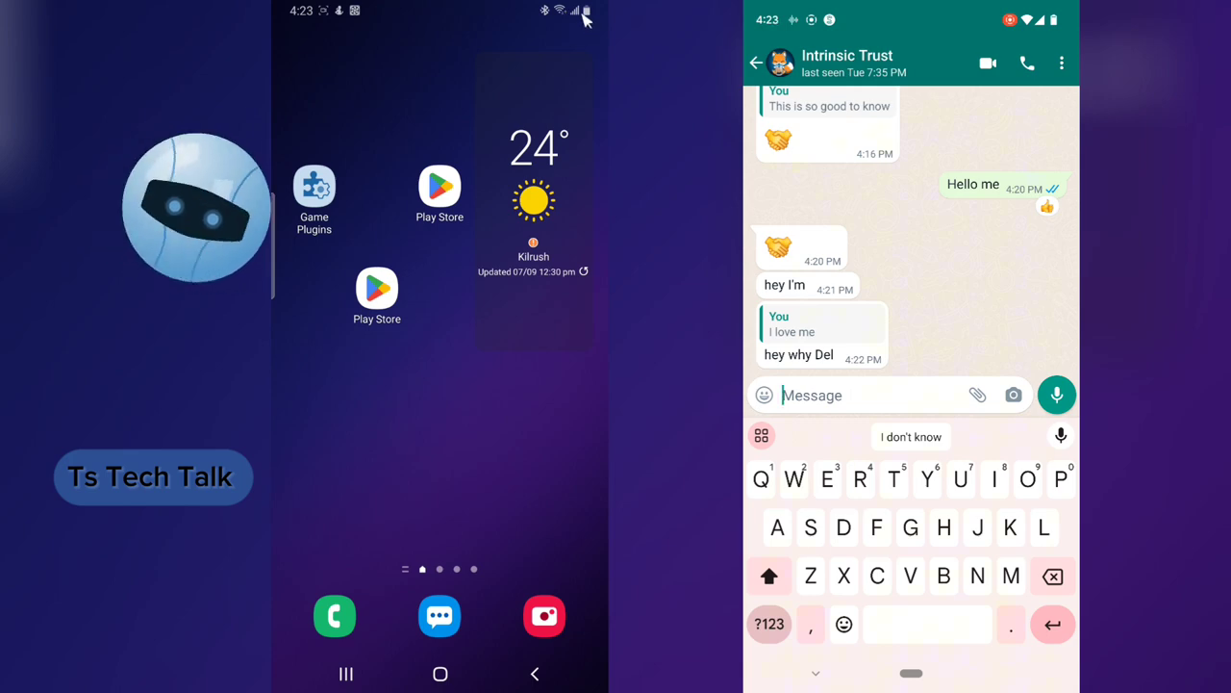
# Turn off the GBWhatsApp phone's internet connection from Quick Settings.
pyautogui.scroll(-3)
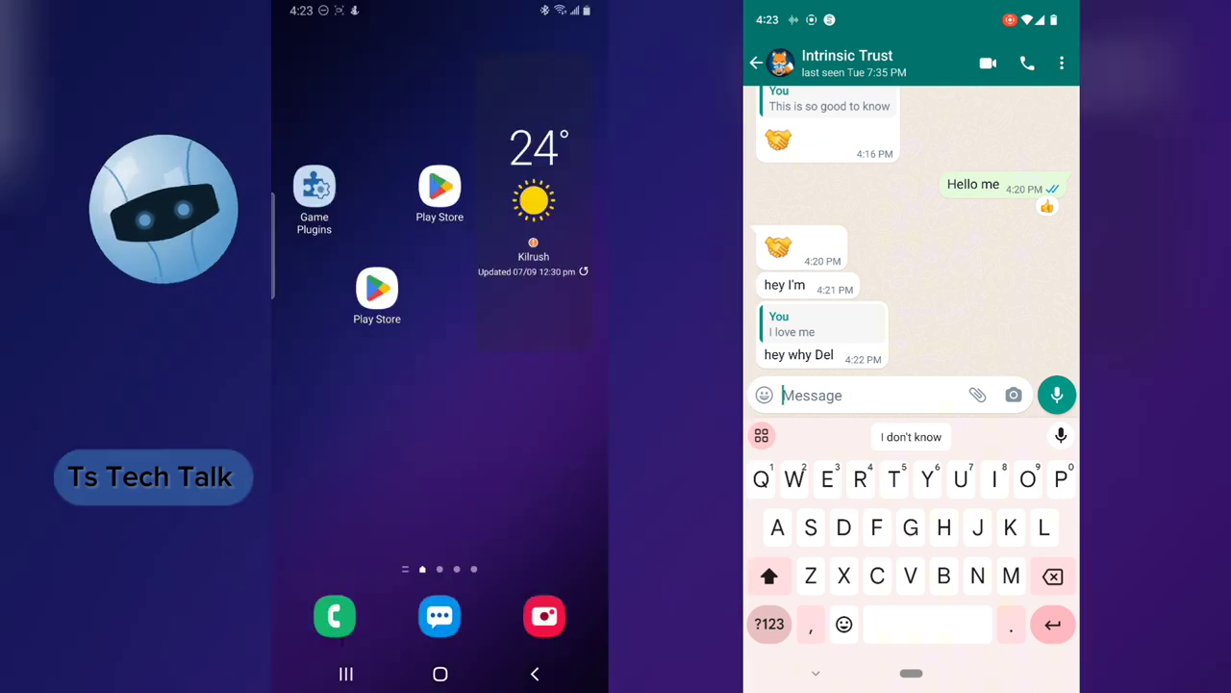
pyautogui.scroll(-3)
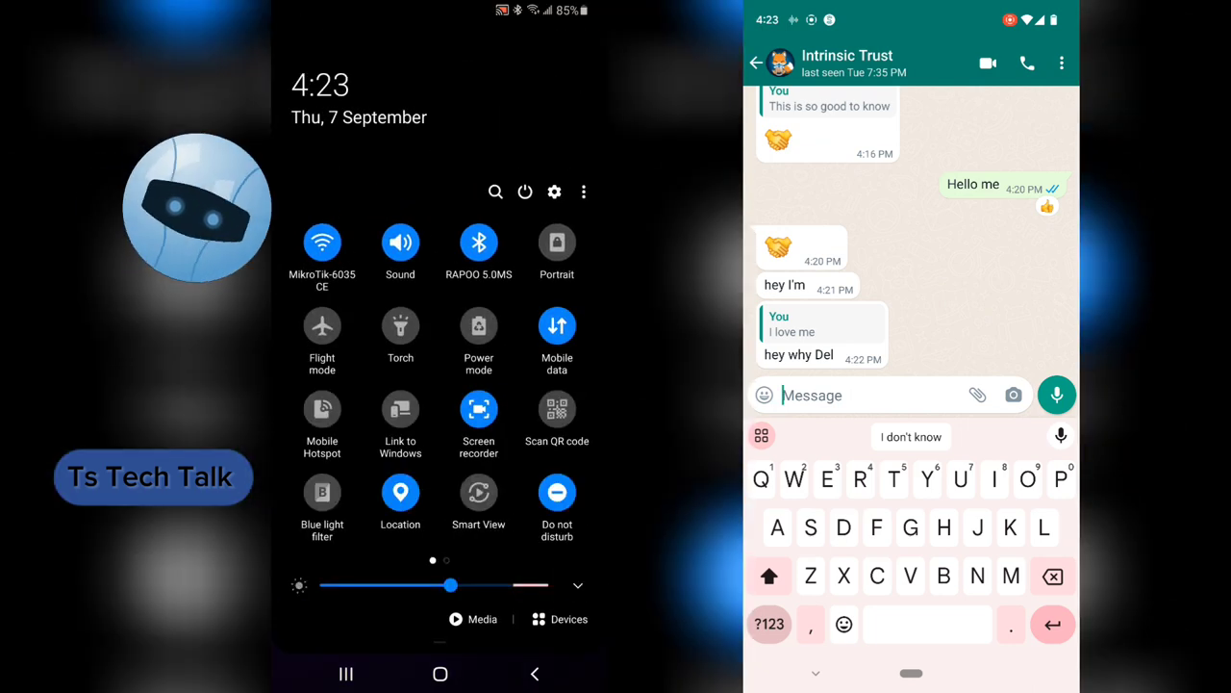
pyautogui.click(323, 242)
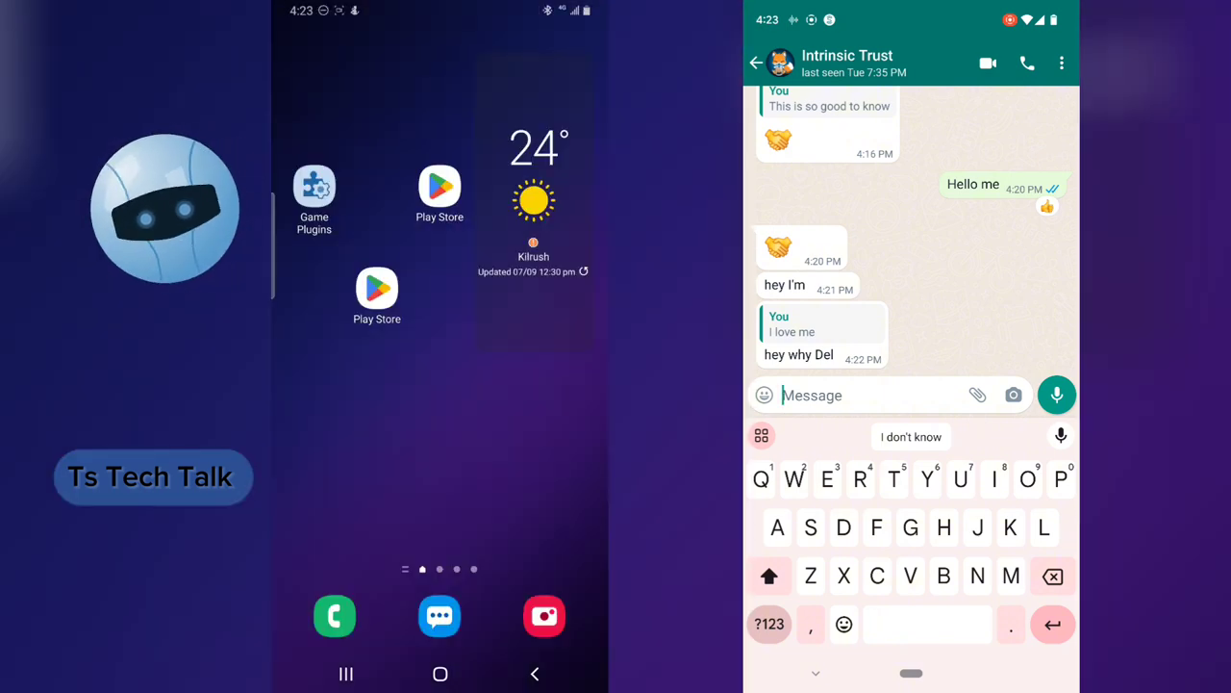
# Send "How are you doing" from WhatsApp while the GBWhatsApp phone is offline.
pyautogui.write('How are')
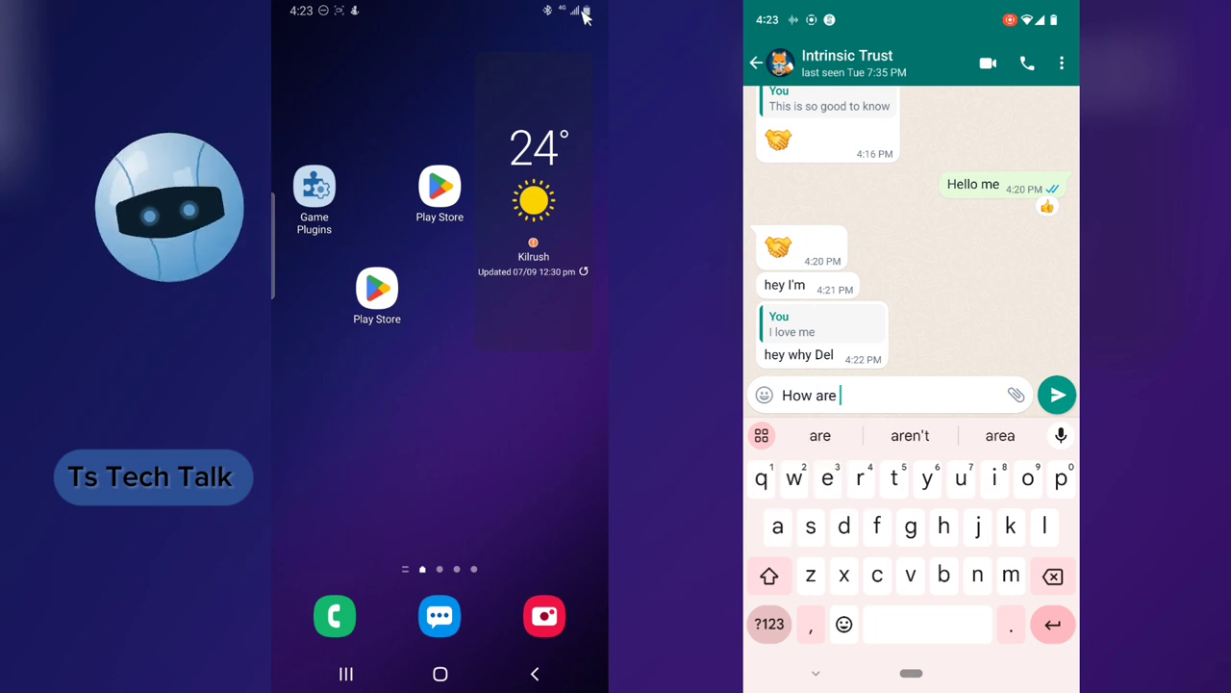
pyautogui.write('you so')
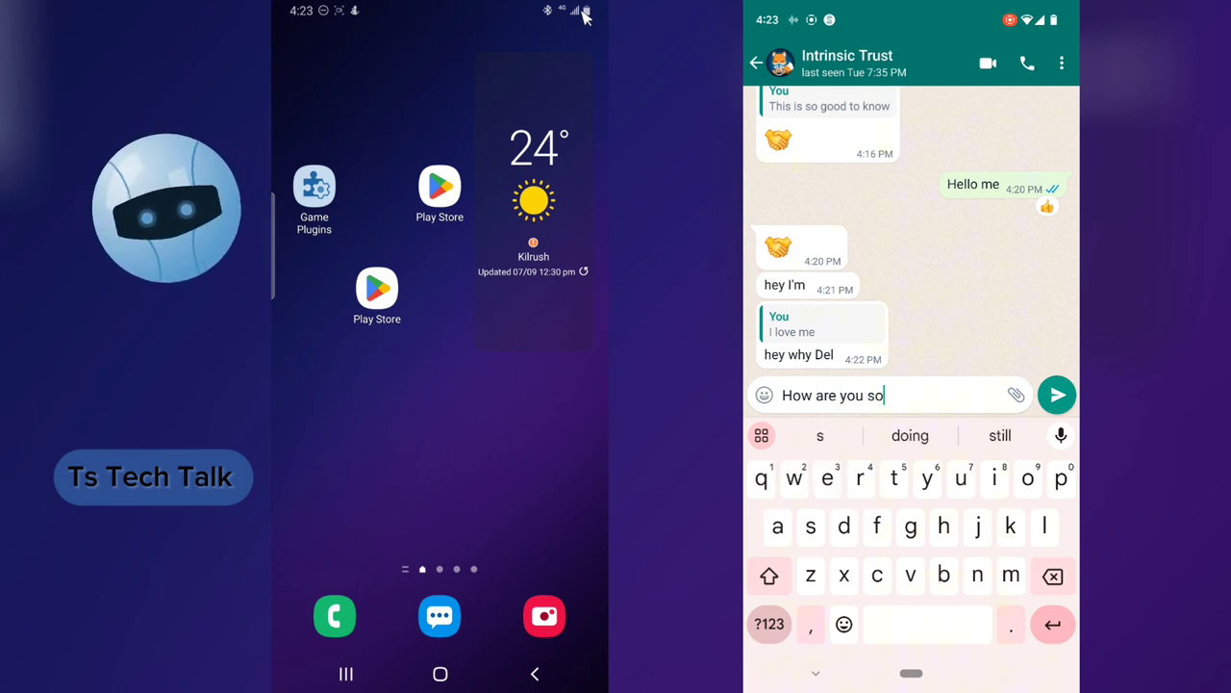
pyautogui.click(1056, 395)
pyautogui.write('Hez')
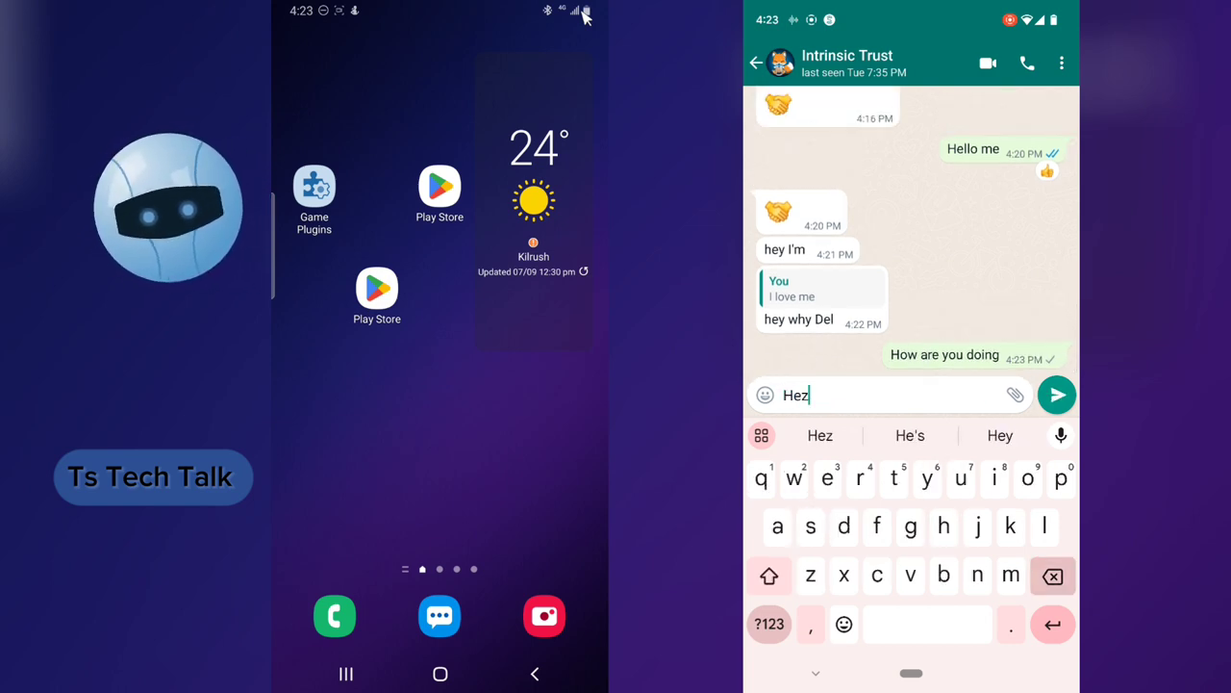
# Send "Hey" from WhatsApp, then reply "thanks" in GBWhatsApp quoting "How are you doing".
pyautogui.click(1056, 394)
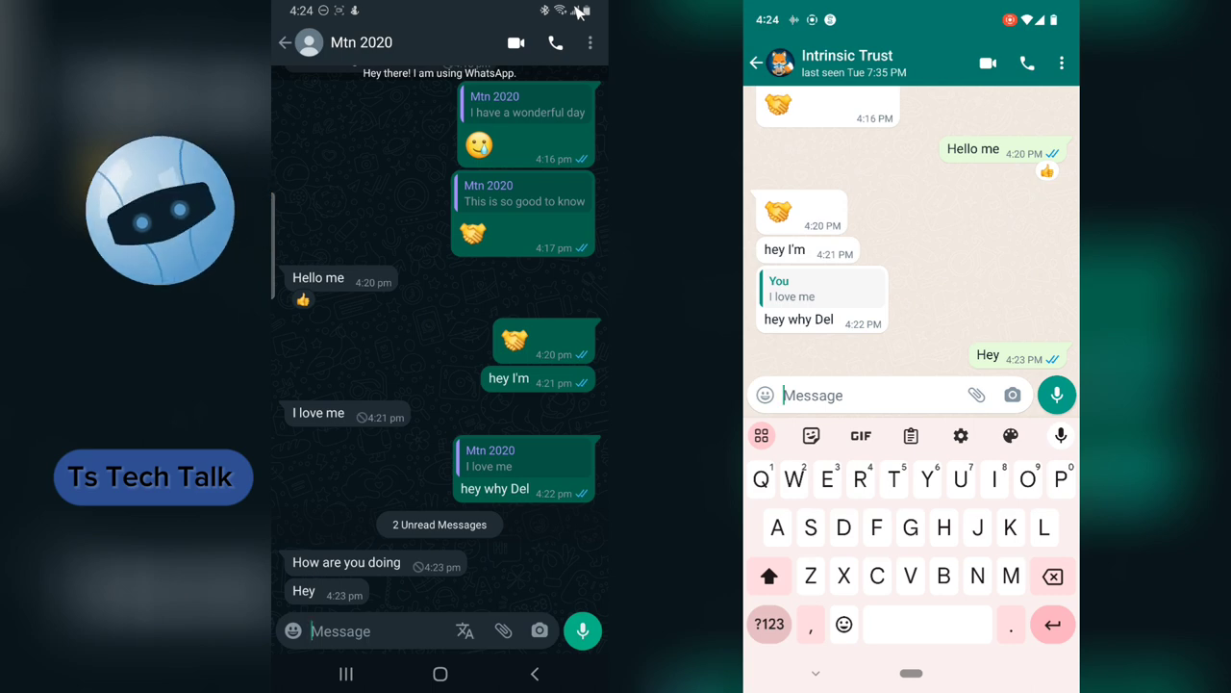
pyautogui.write('tha')
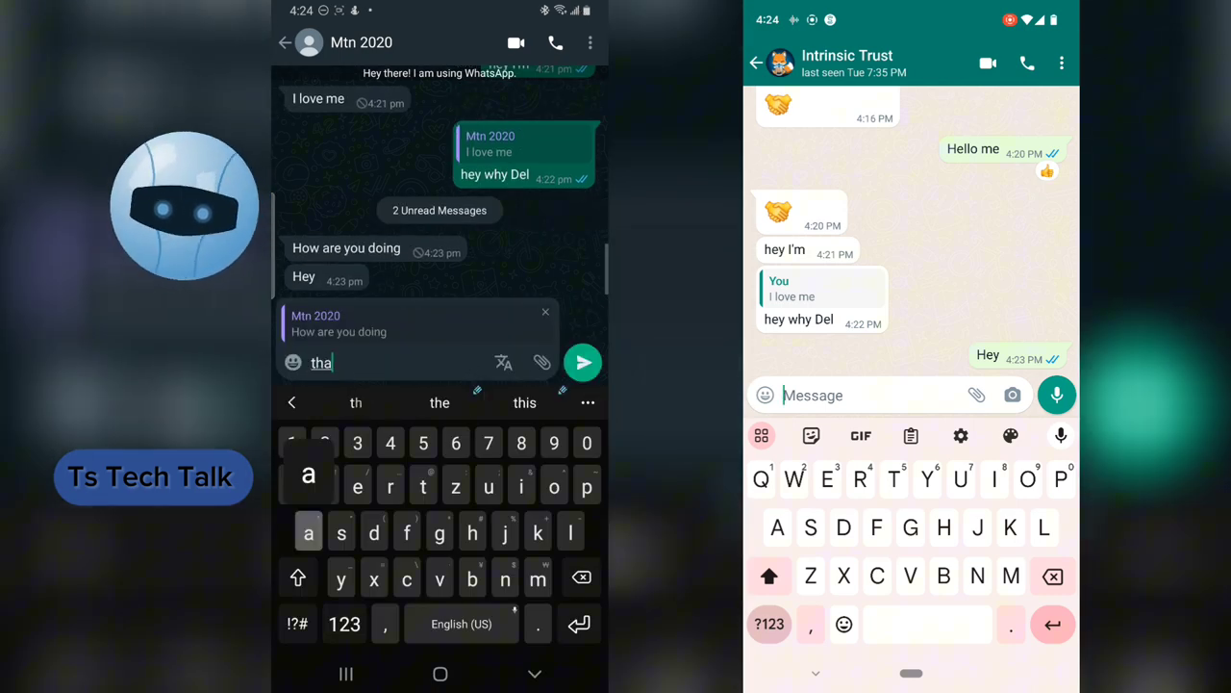
pyautogui.click(583, 361)
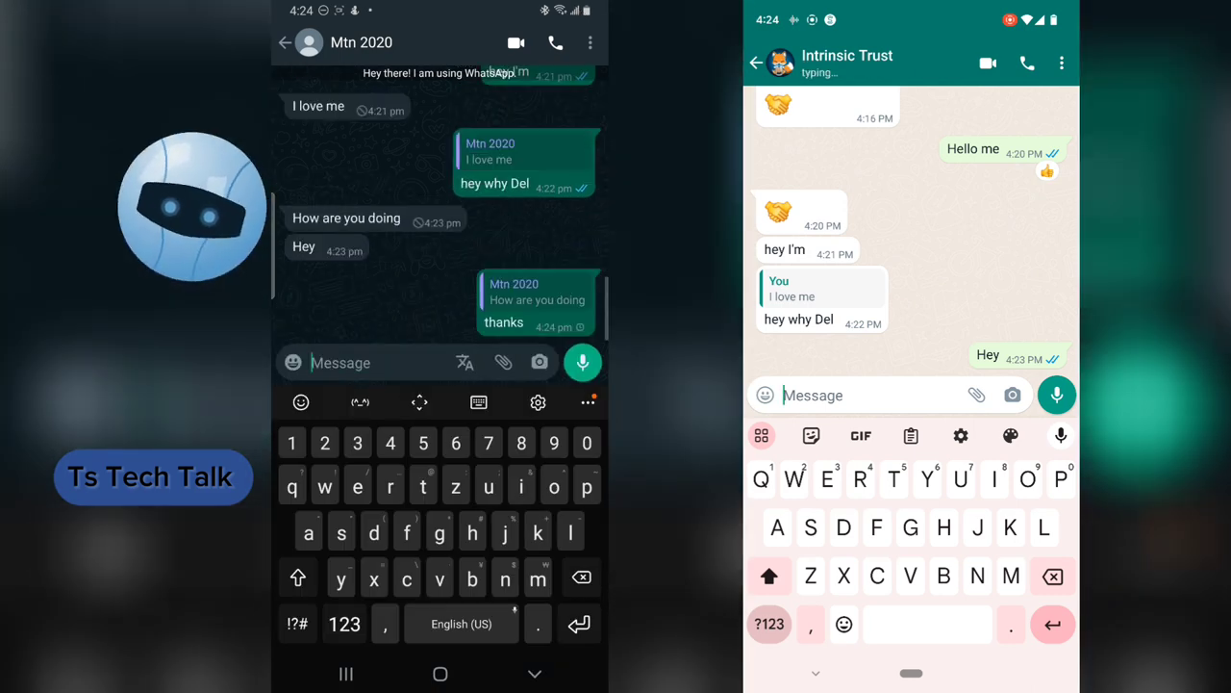